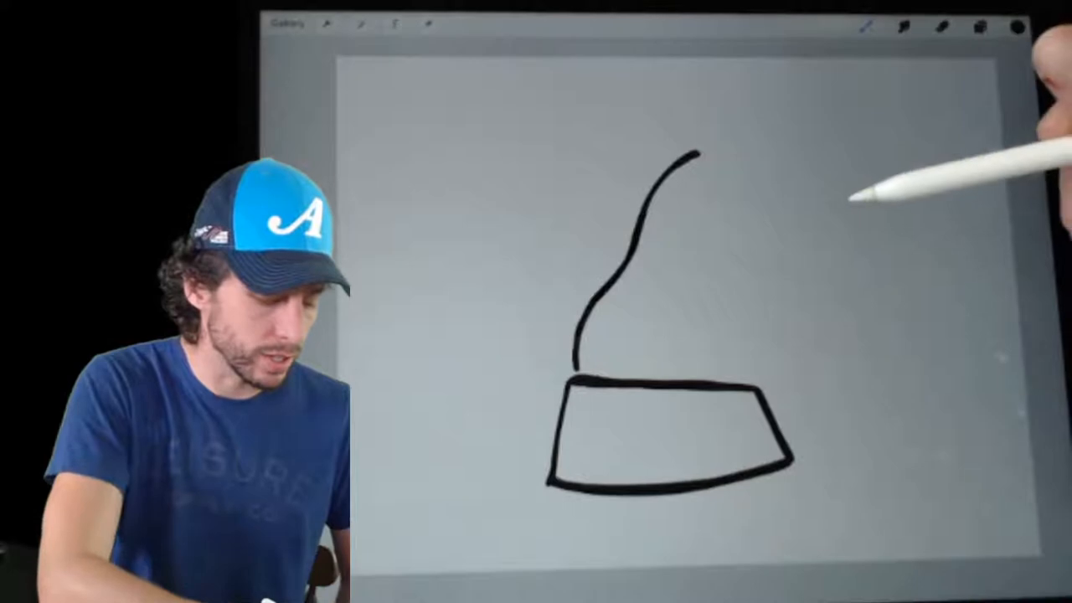
Step: Draw a short curved stroke right of the stem curve to begin the bulb's rounded top
{"action": "left_click_drag", "start_coordinate": [845, 201], "coordinate": [871, 260]}
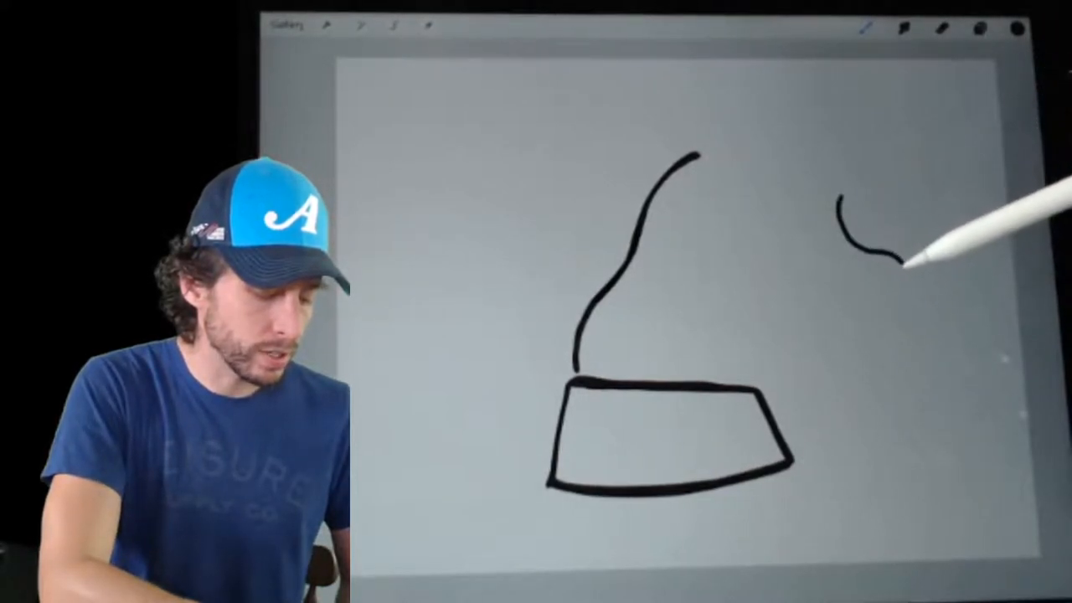